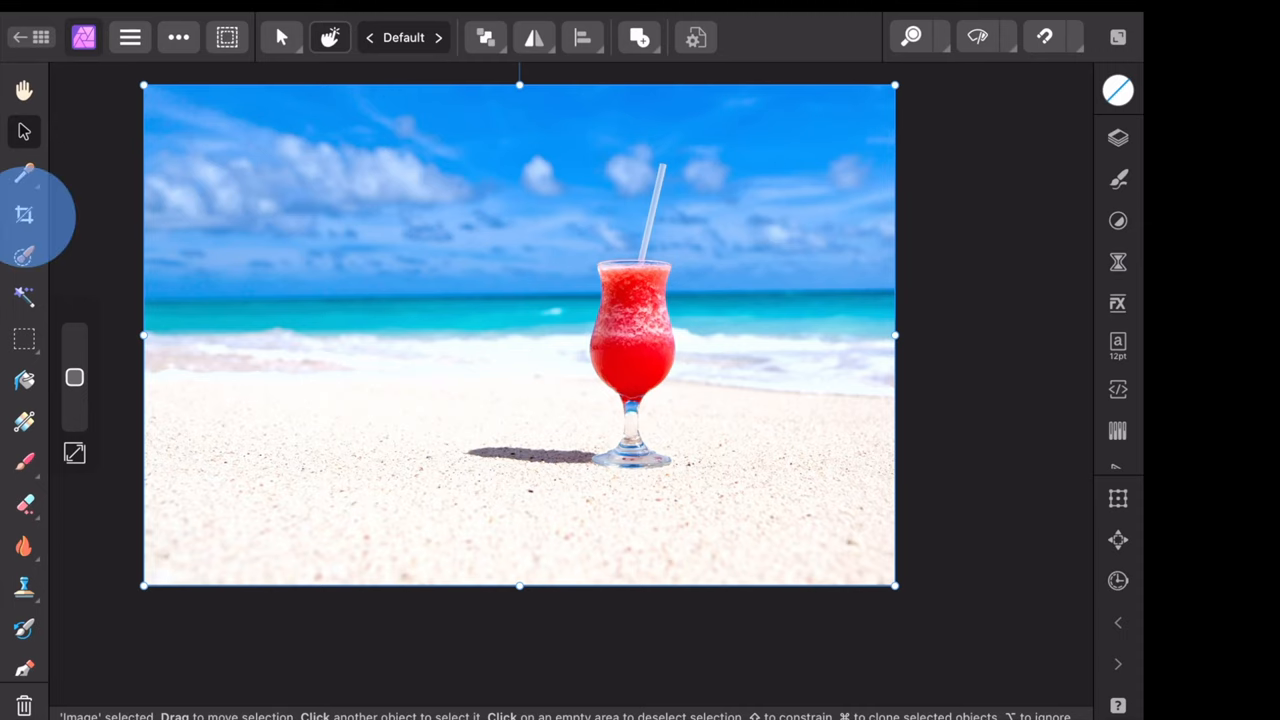
Start a freeform crop on the beach photo around the red drink with the Crop Tool.
click(24, 214)
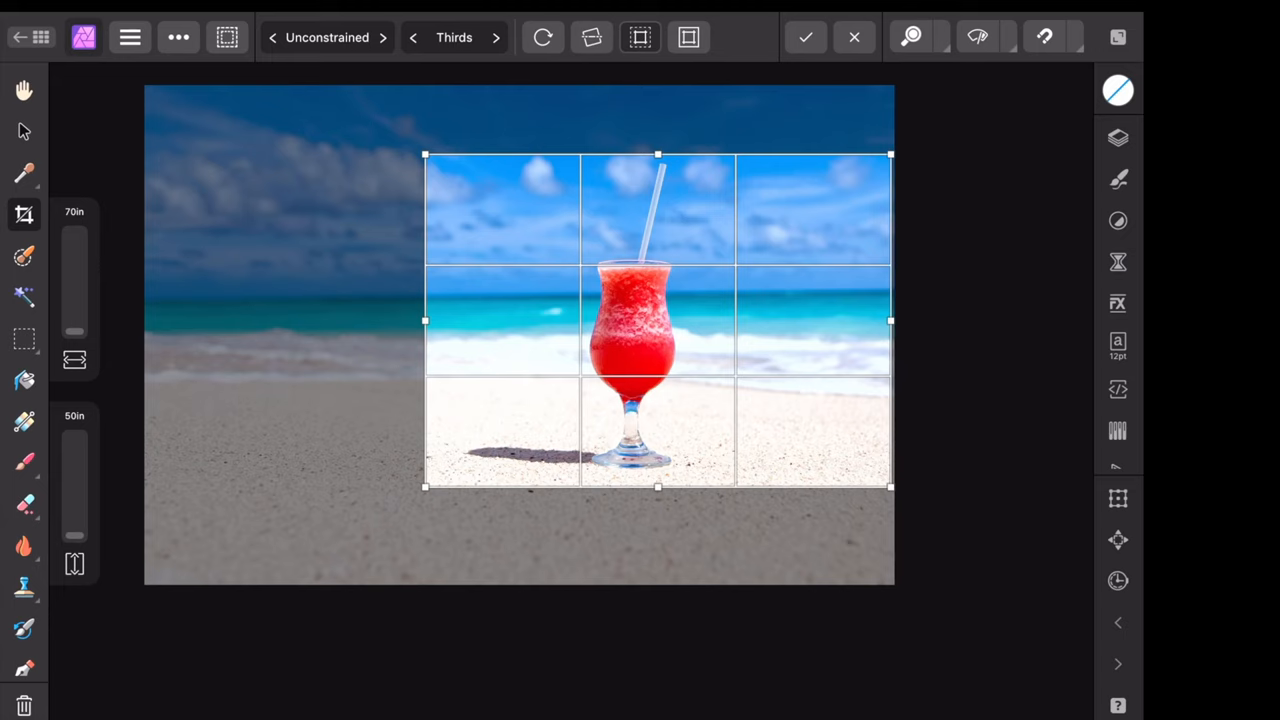
Switch the crop mode to Custom Ratio and enter a 4 by 6 portrait ratio.
click(327, 37)
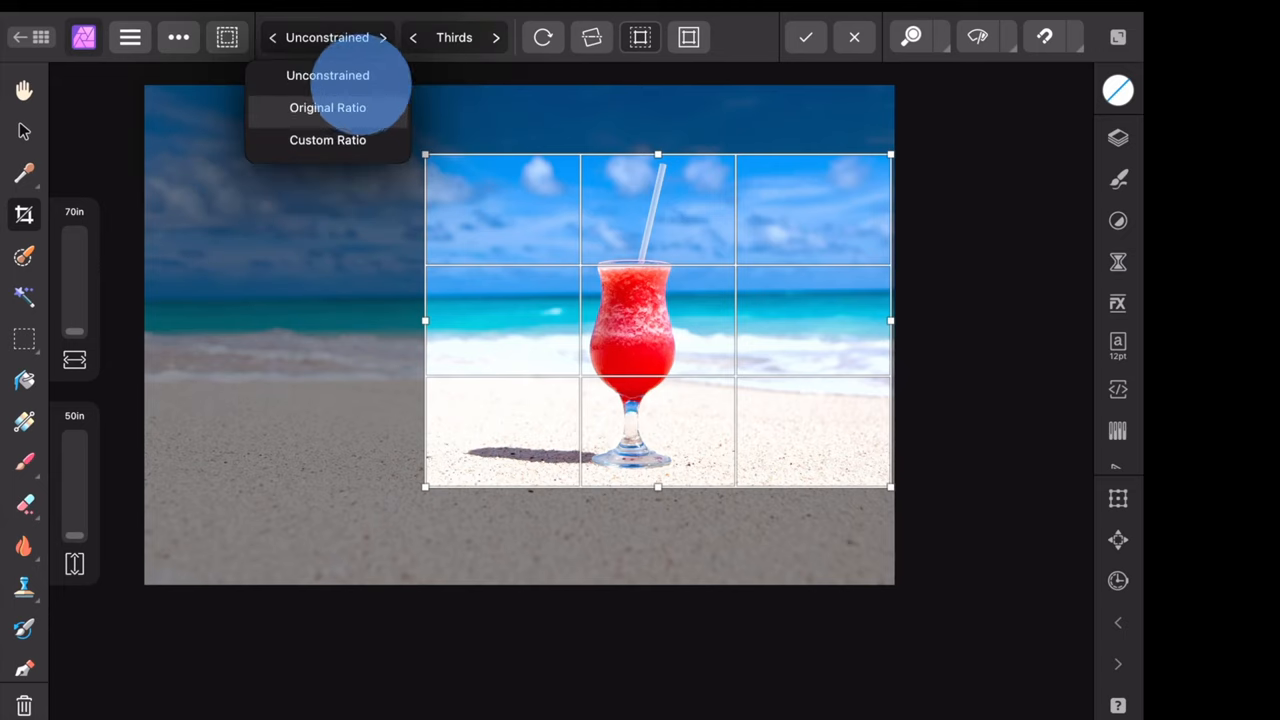
click(328, 139)
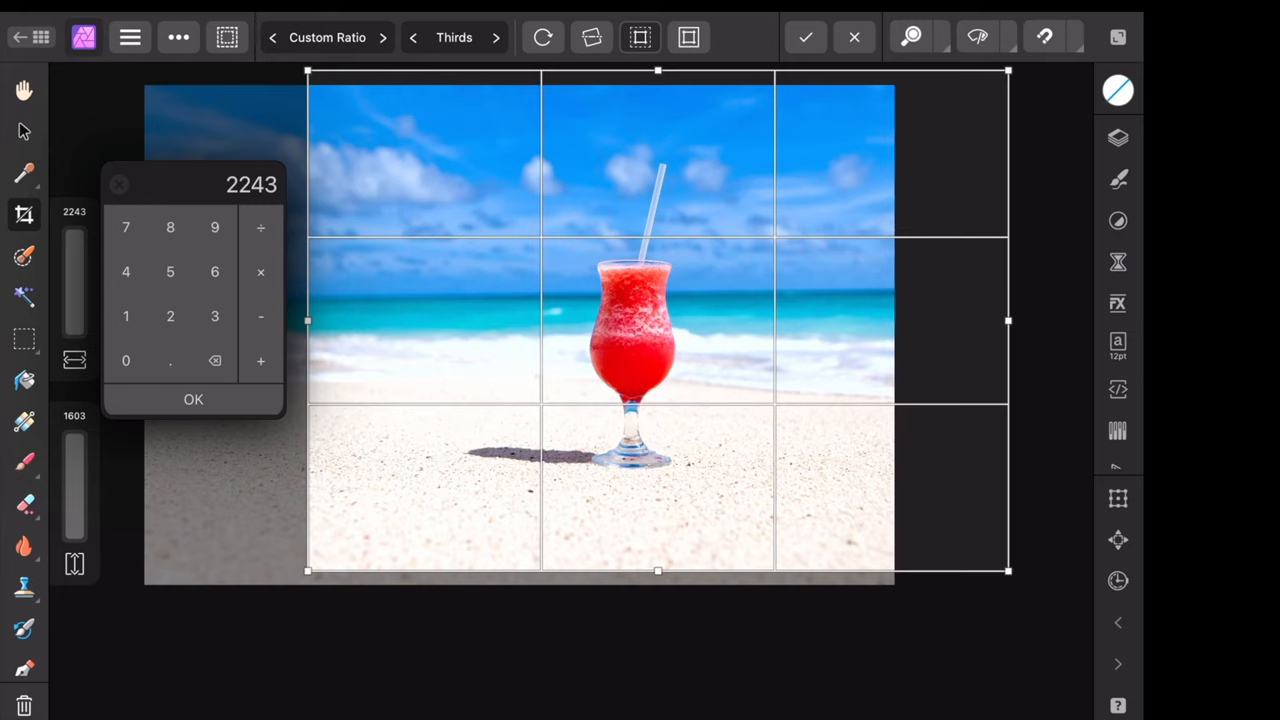
click(126, 271)
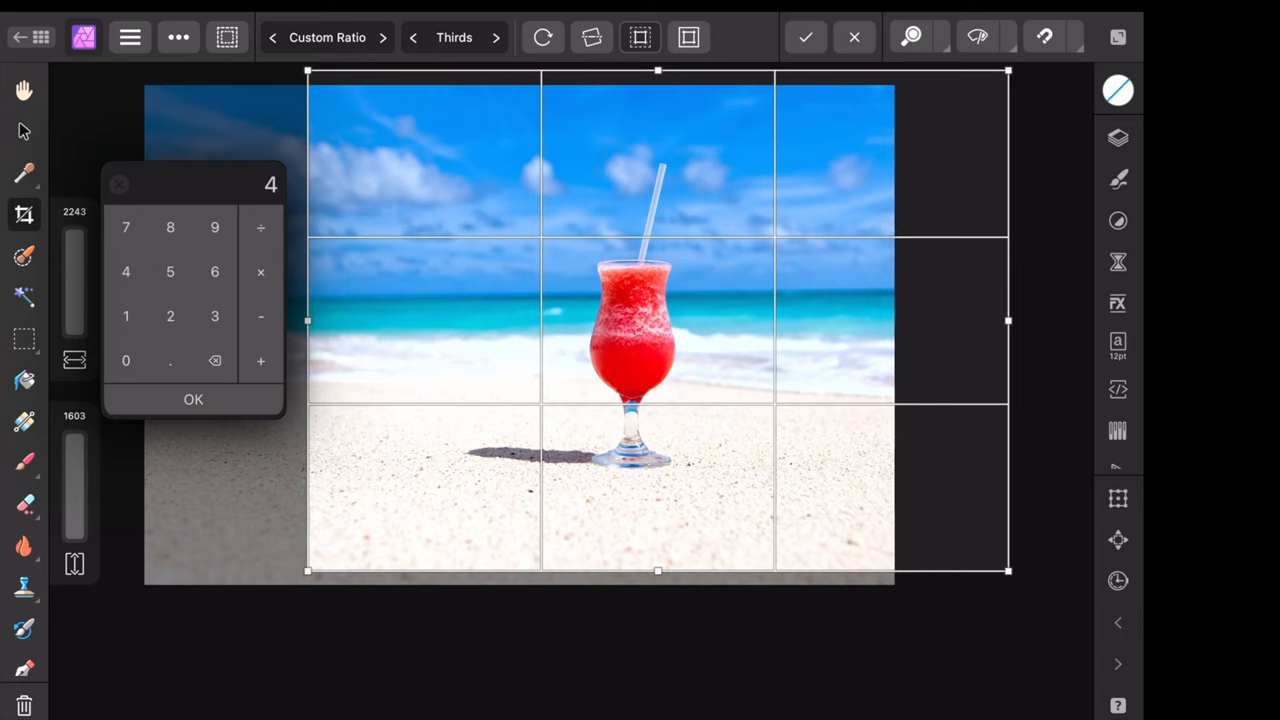
click(193, 399)
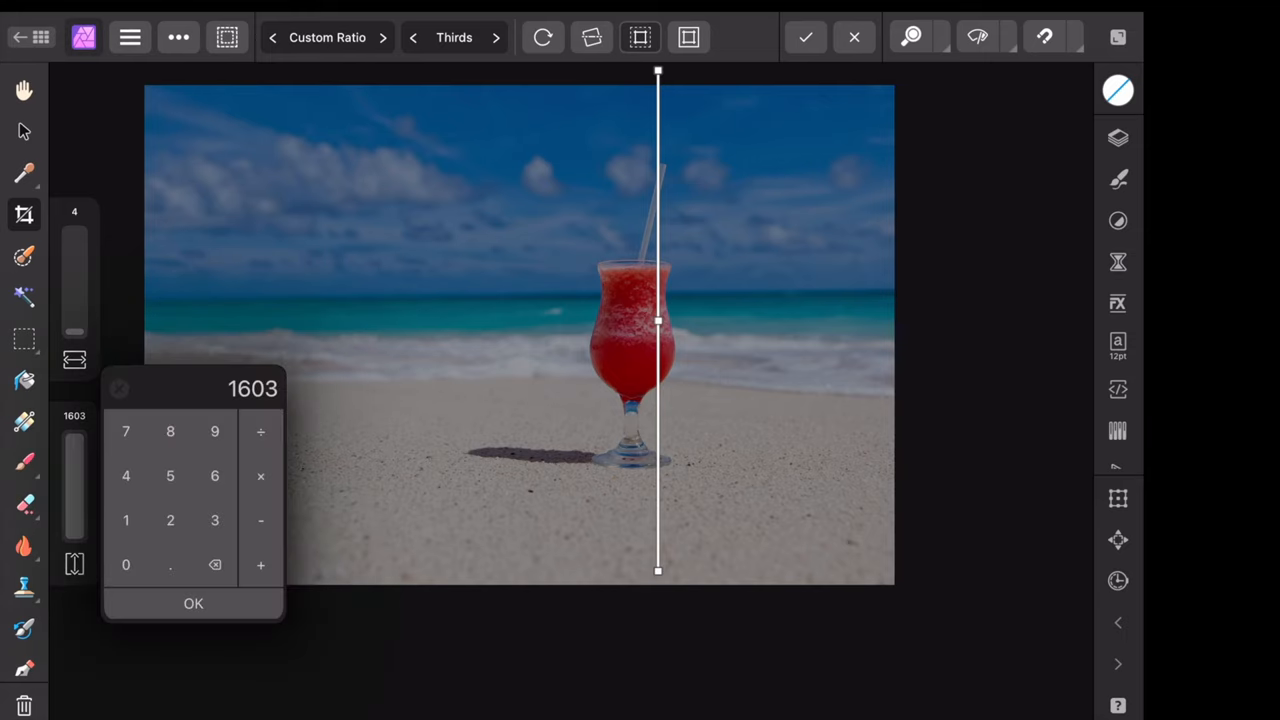
click(214, 475)
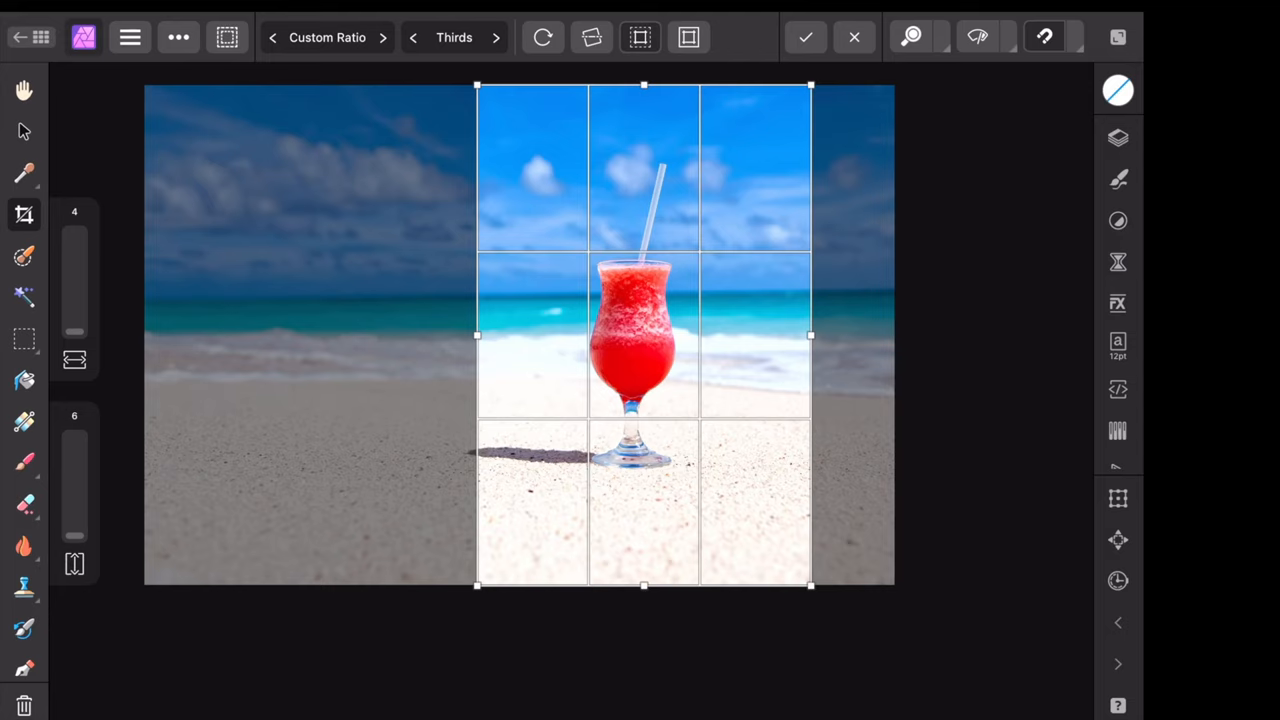
Set the crop to Original Ratio, enlarge and centre it on the drink, then apply.
click(327, 37)
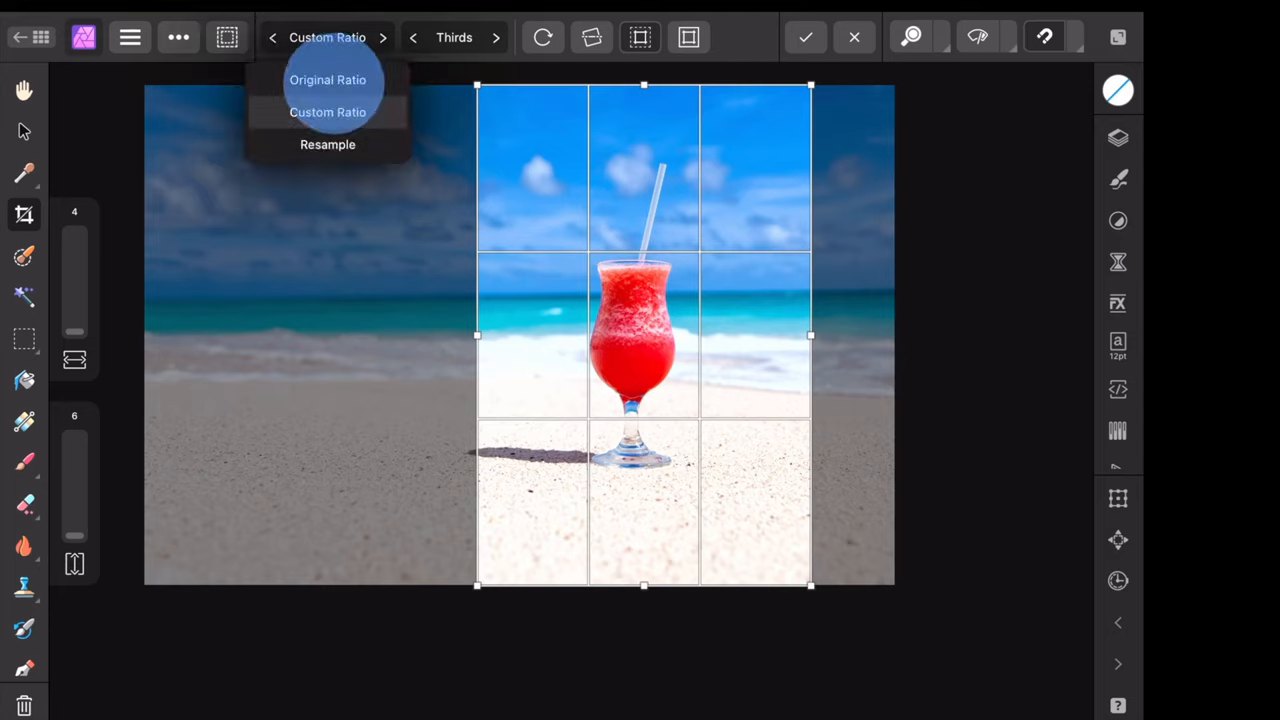
click(327, 79)
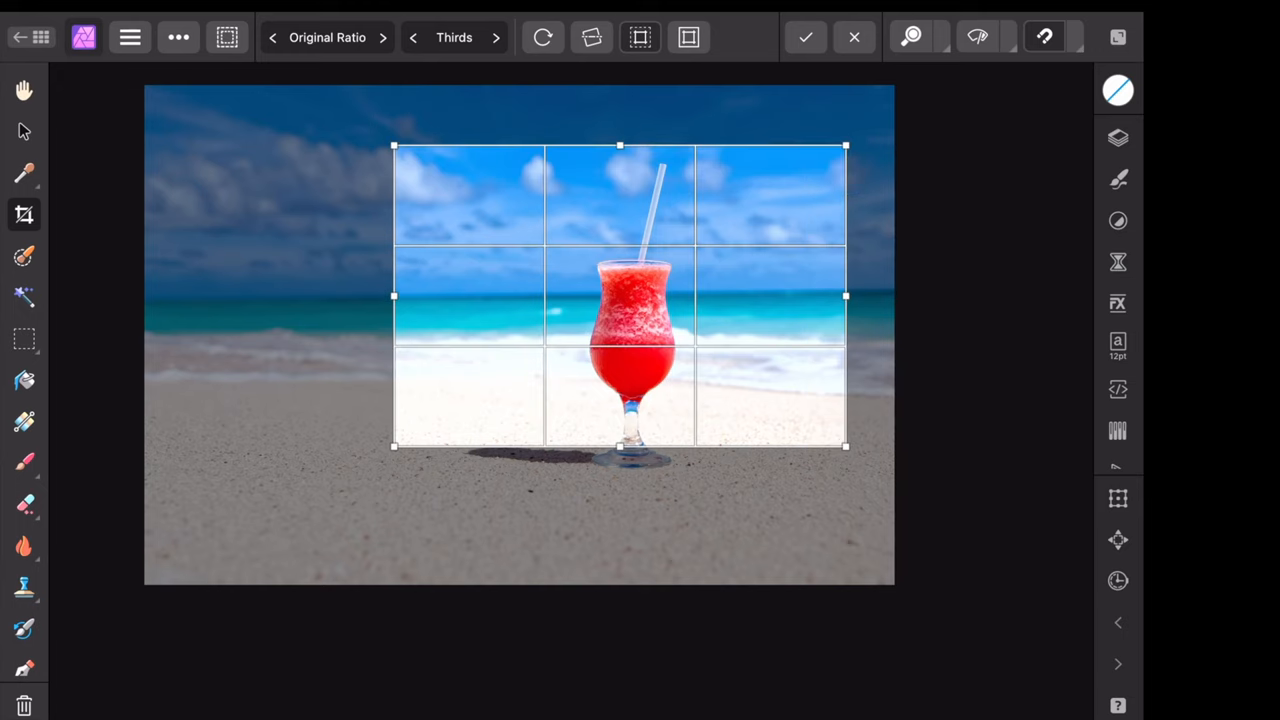
drag(846, 447, 881, 519)
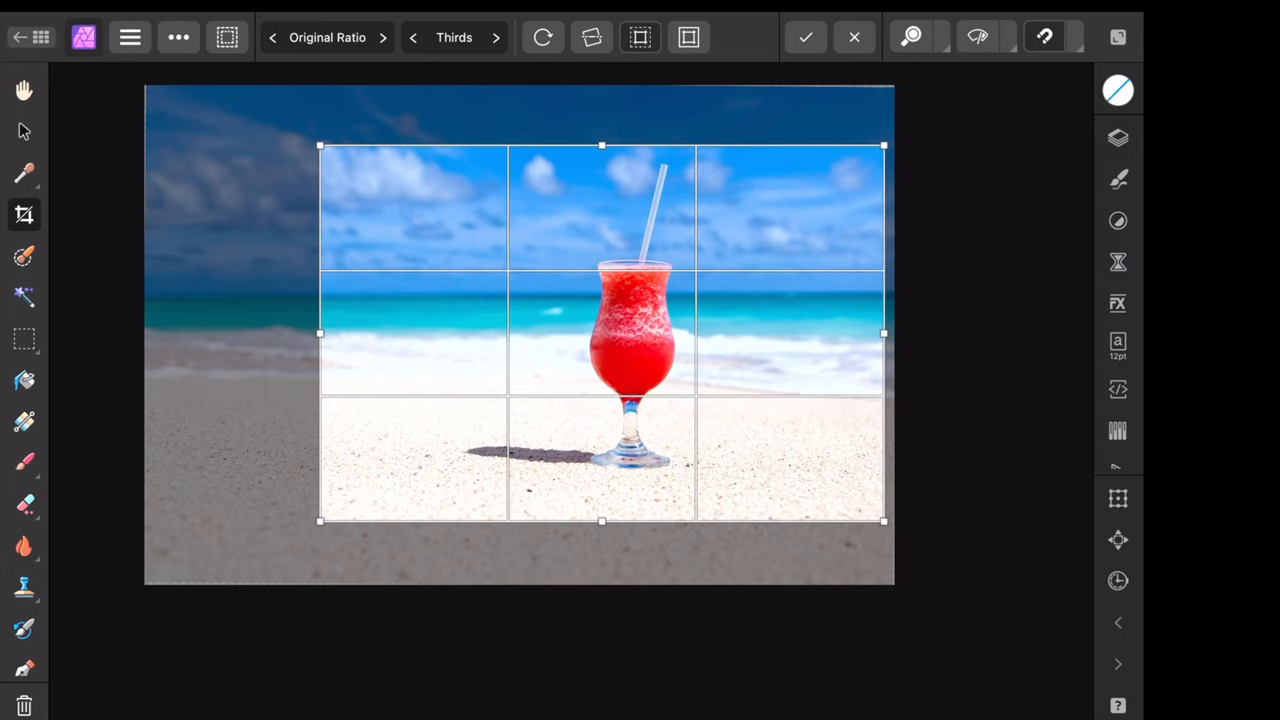
drag(320, 145, 120, 95)
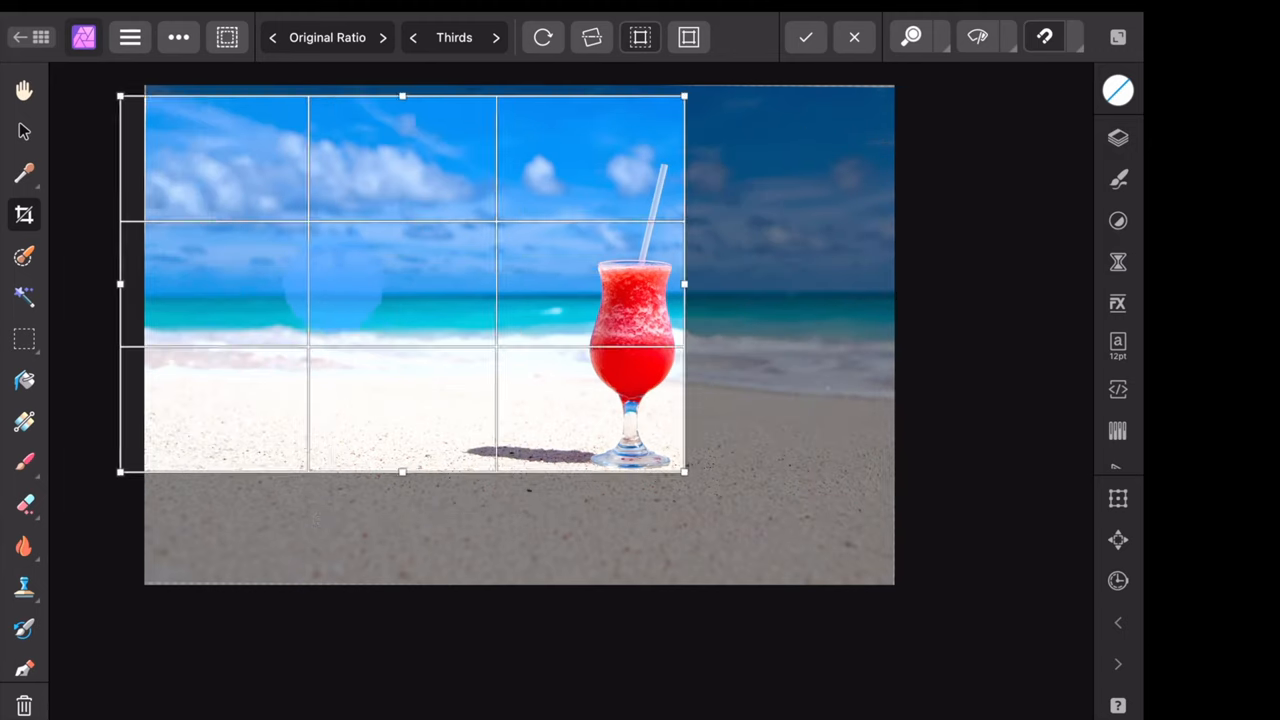
drag(402, 470, 392, 448)
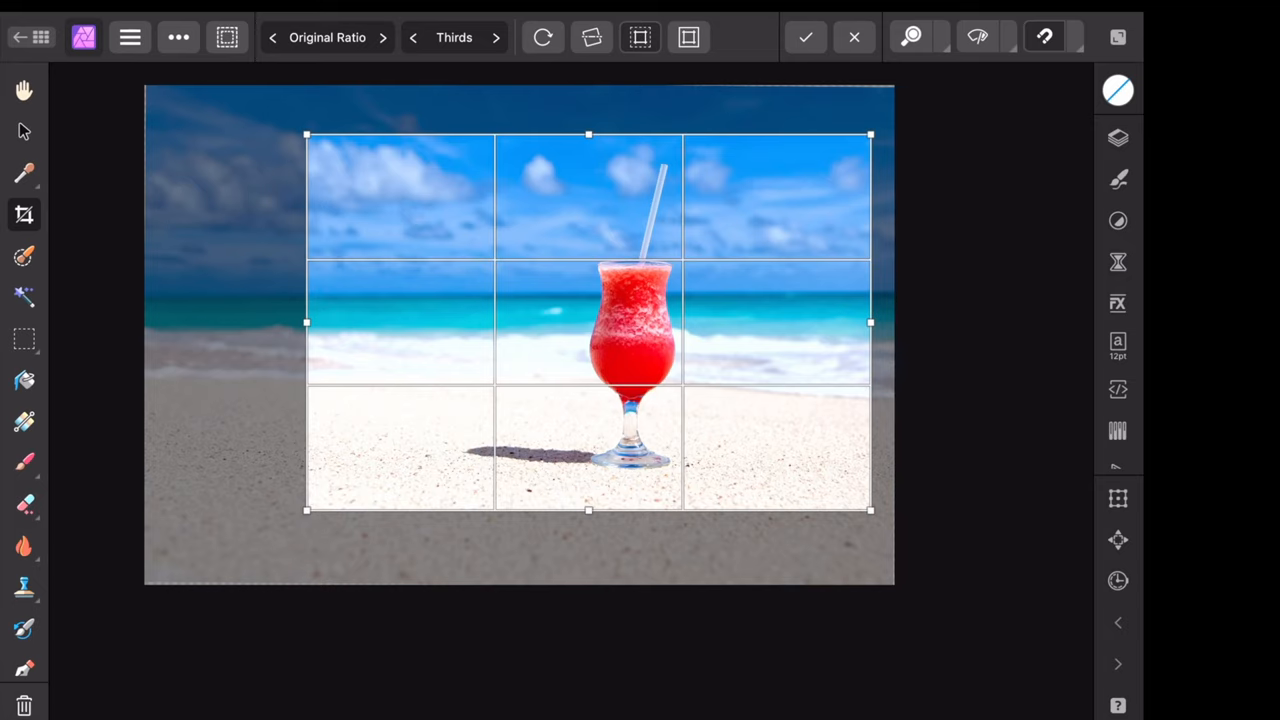
click(805, 37)
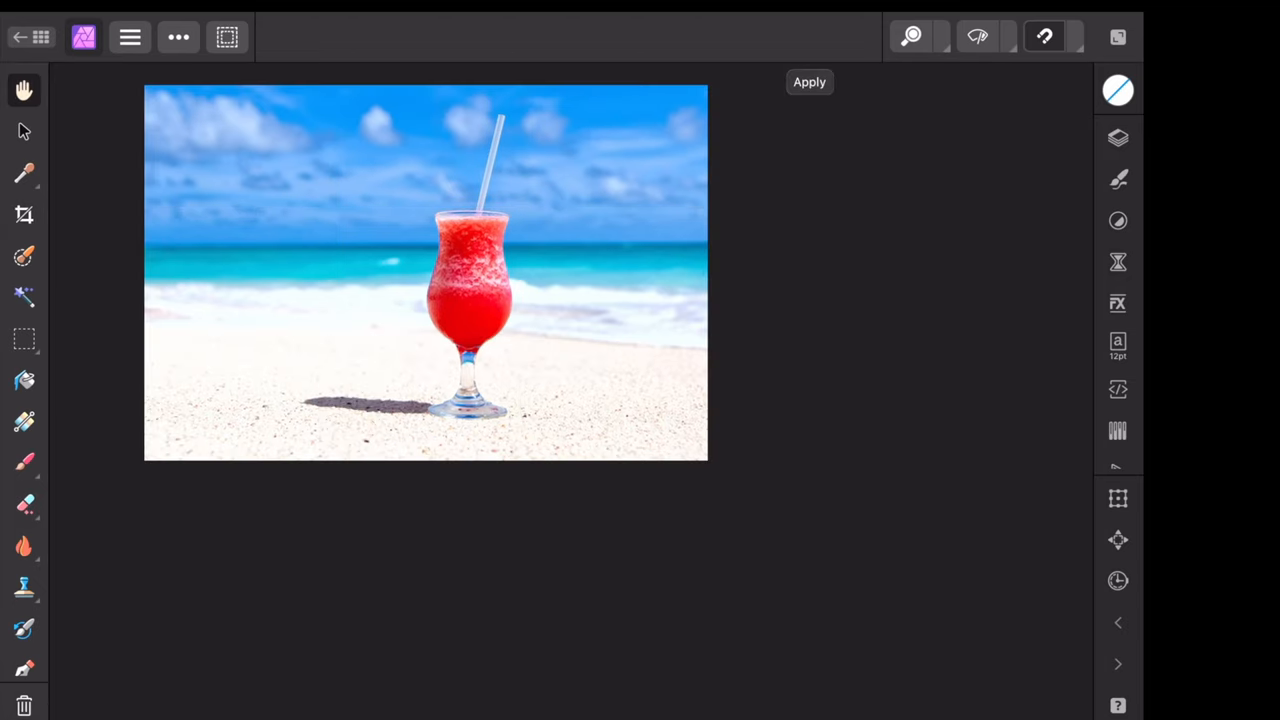
click(809, 81)
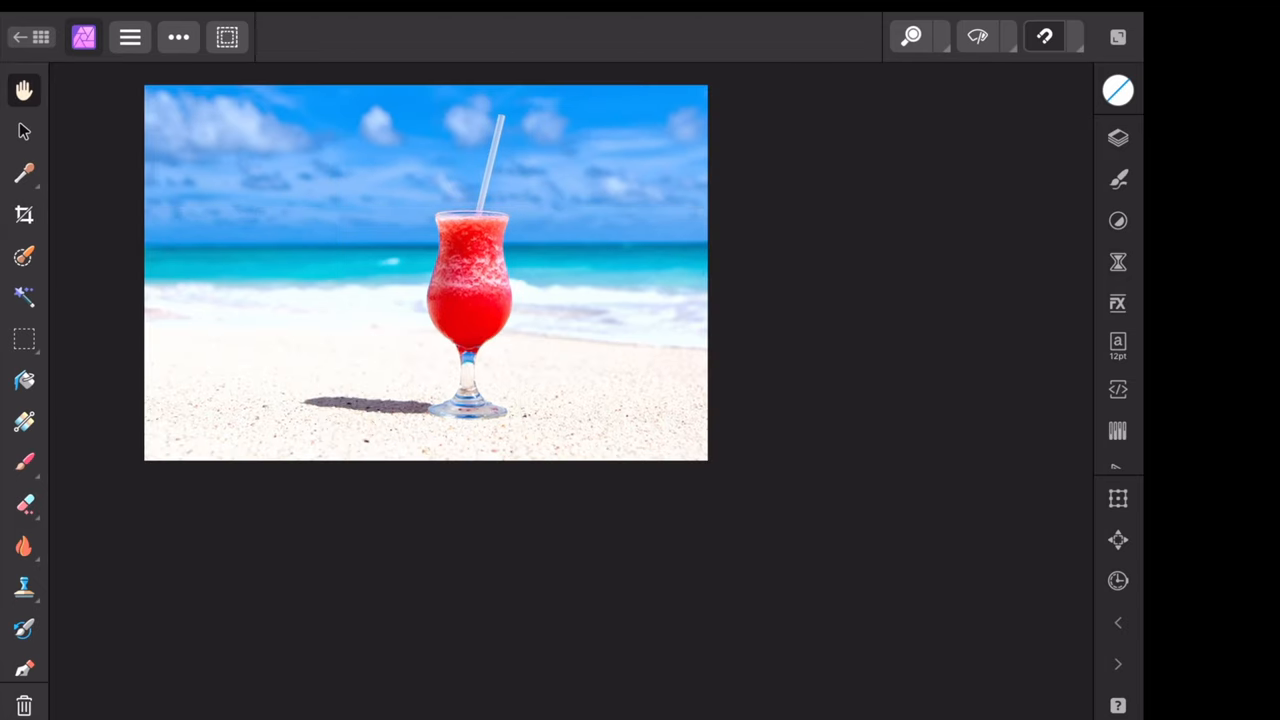